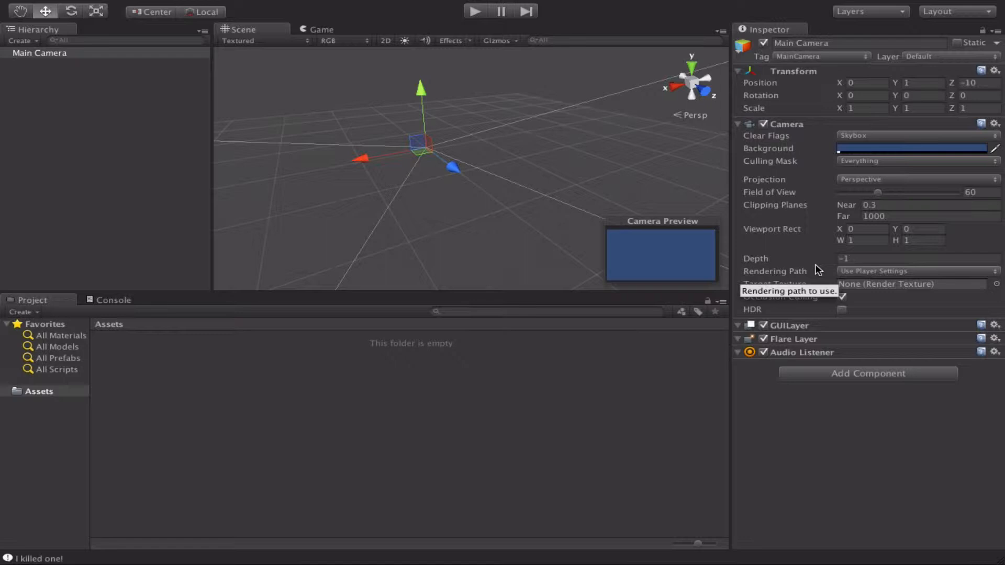
mouse_move(787, 206)
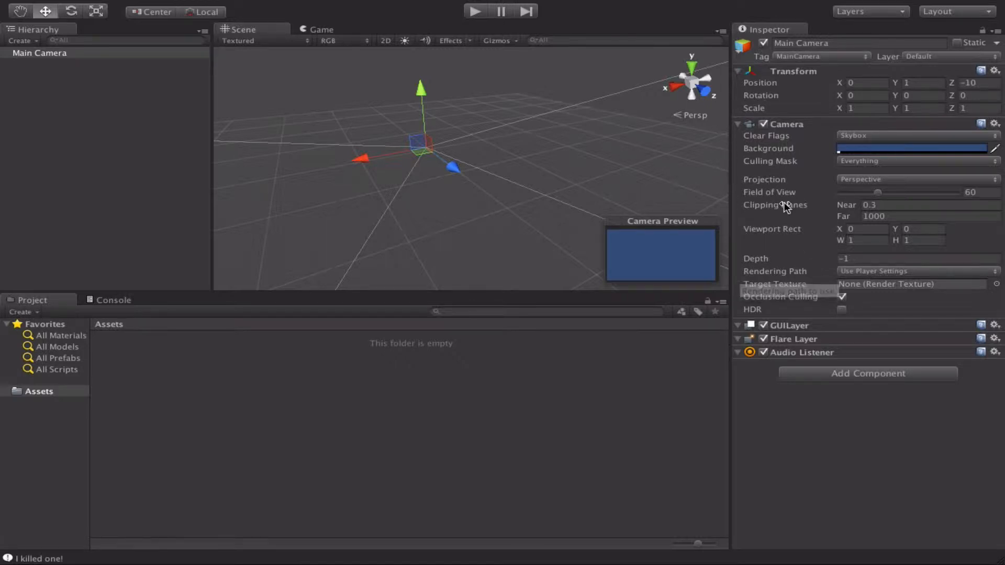
mouse_move(321, 237)
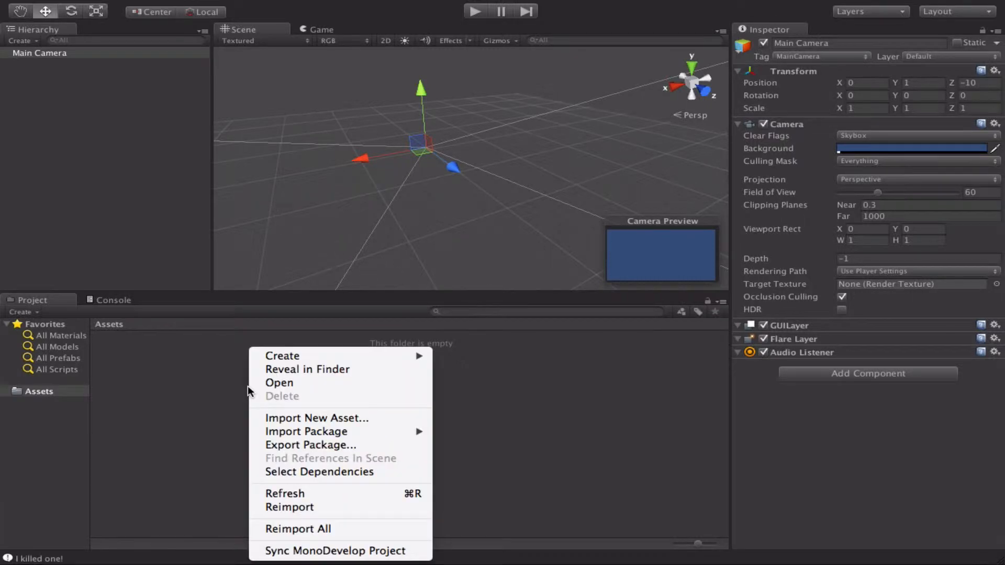
Create a C# script named StartAwake in Assets and open it in MonoDevelop
left_click(281, 356)
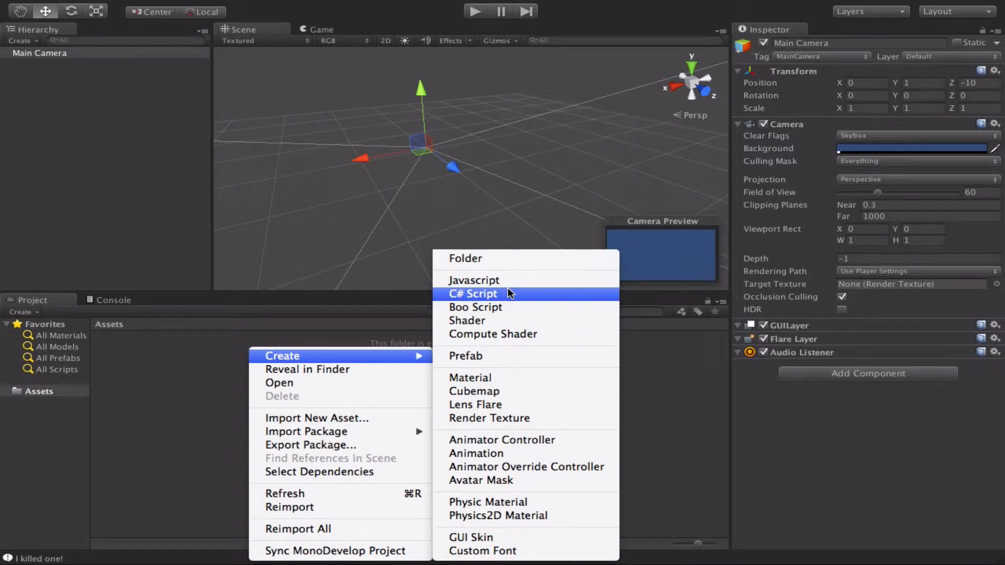
left_click(472, 294)
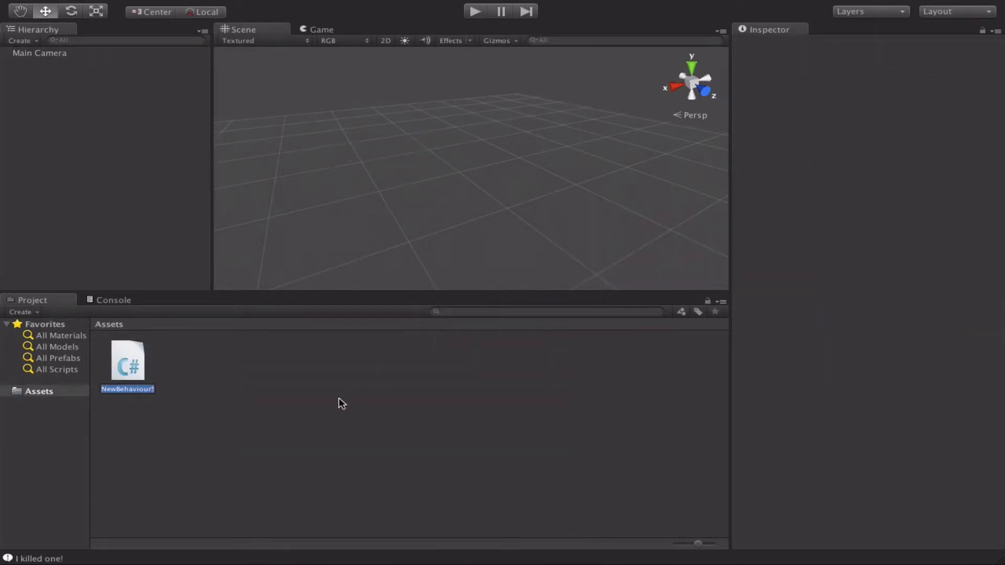
type("StartAwak")
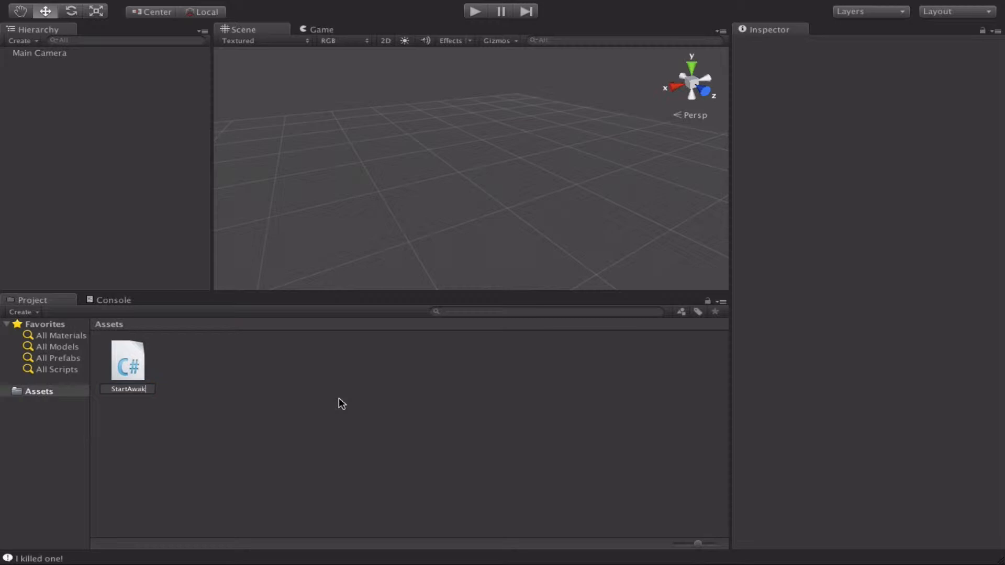
left_click(127, 364)
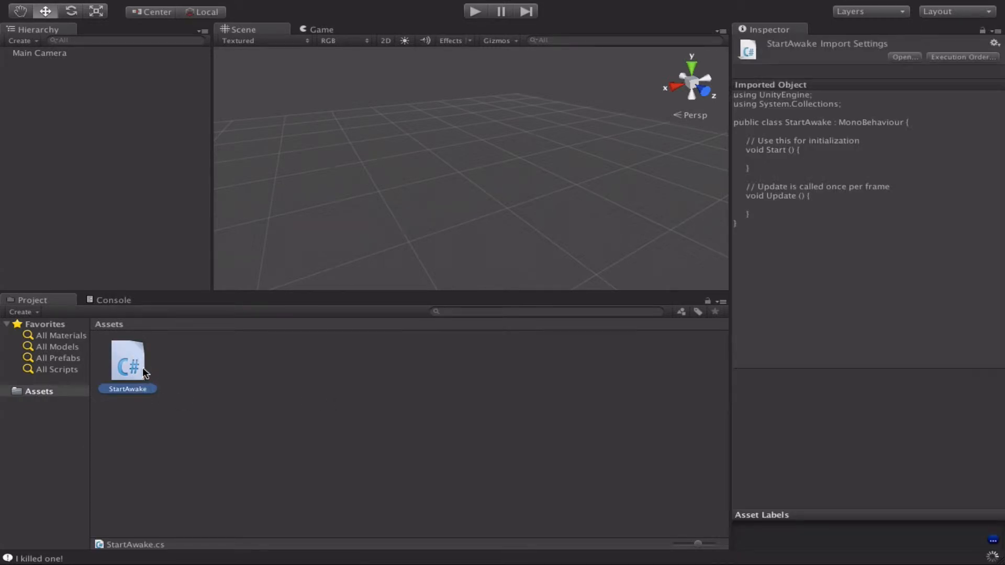
double_click(127, 362)
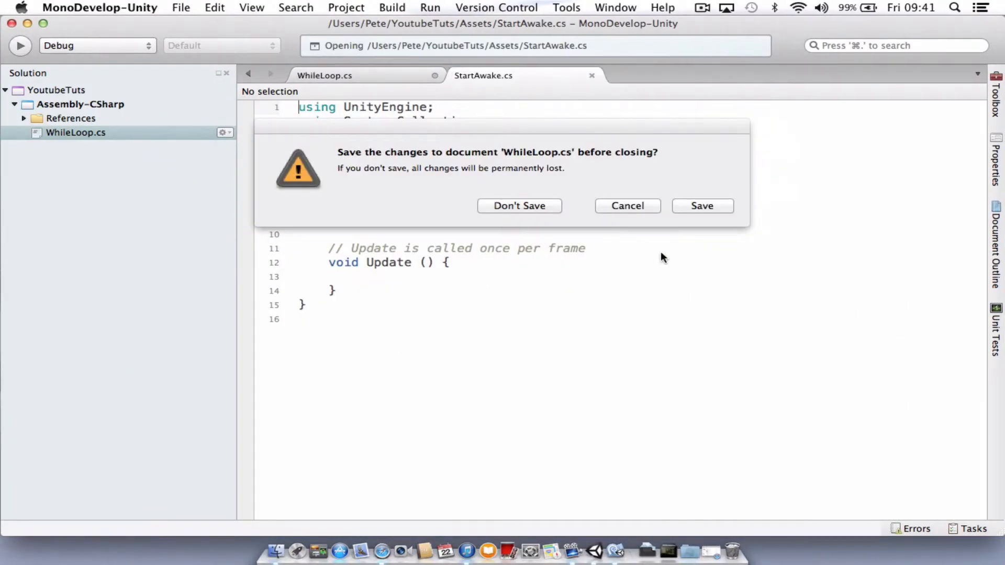
Dismiss the unsaved-changes prompt for WhileLoop.cs so only StartAwake.cs stays open
left_click(519, 206)
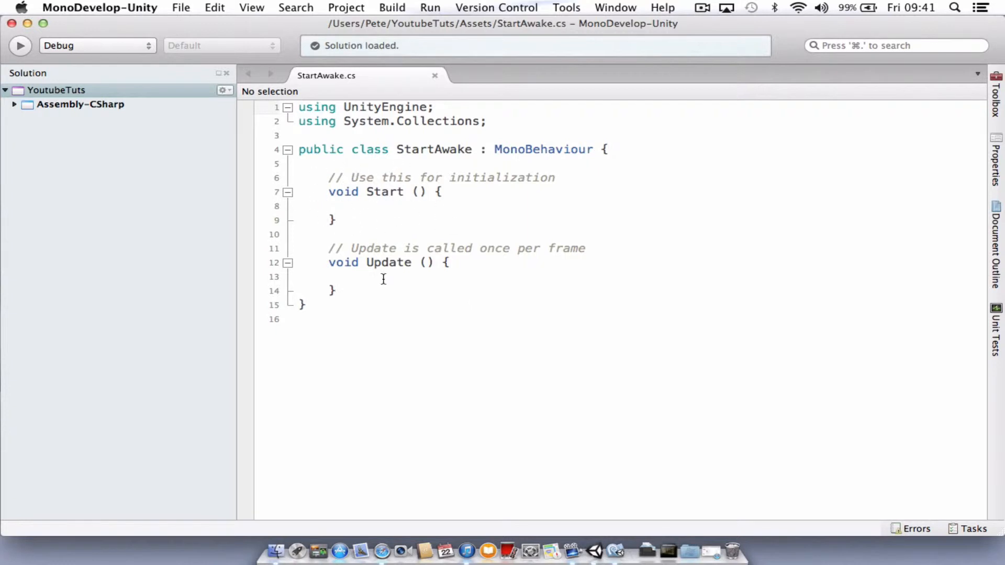
mouse_move(362, 250)
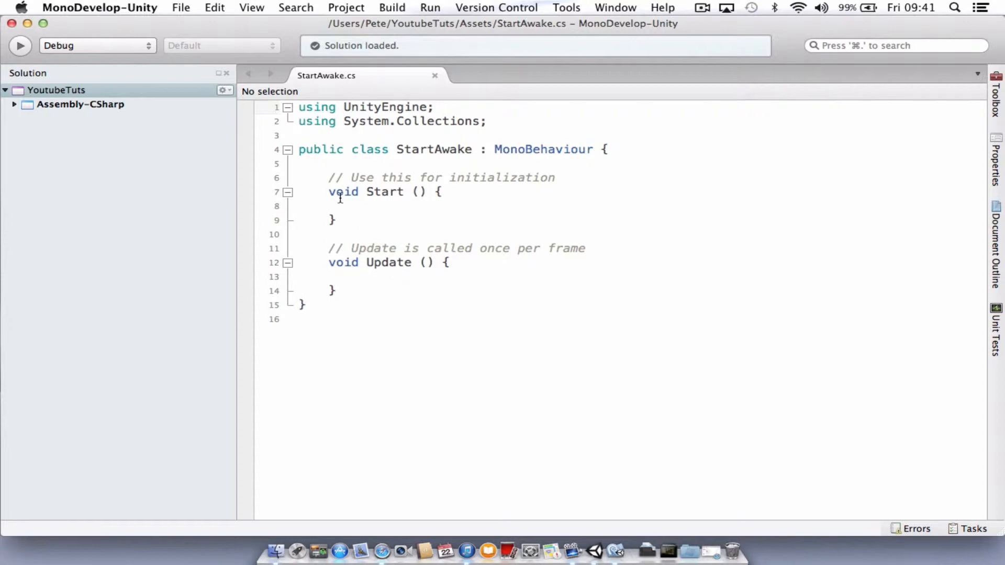
mouse_move(351, 262)
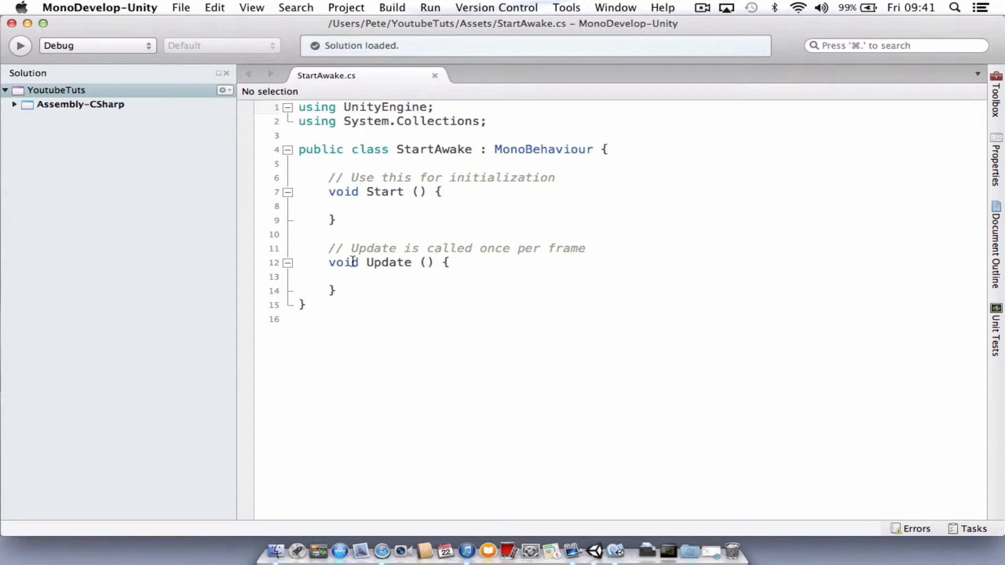
mouse_move(328, 177)
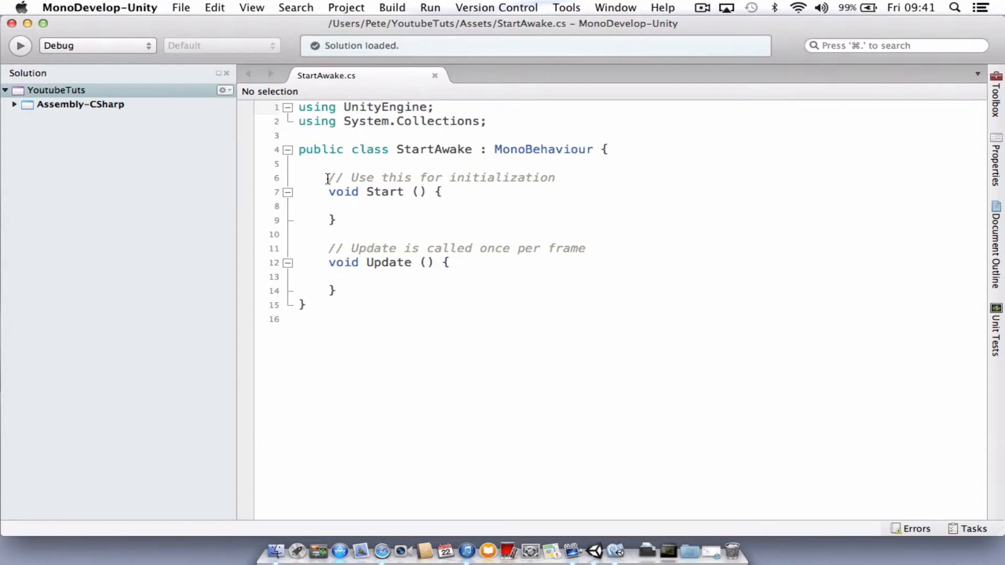
Declare an empty void Awake() method above Start in the StartAwake class
key("Return")
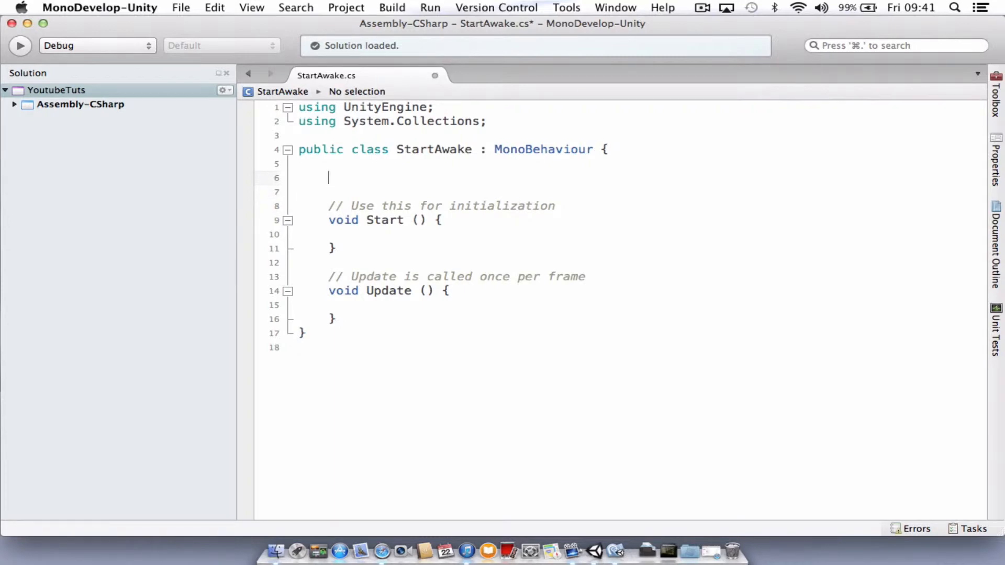
type("void")
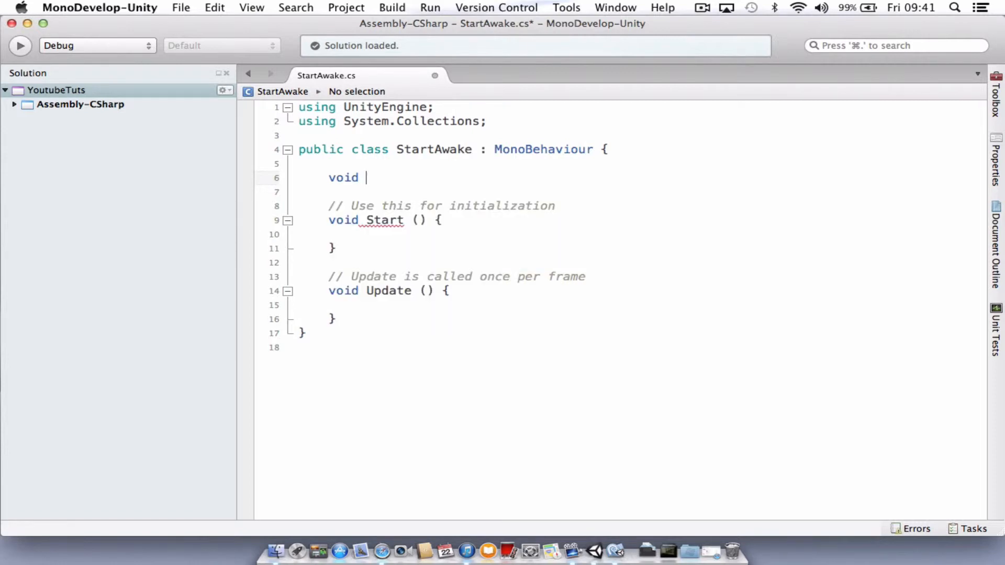
type("Aw")
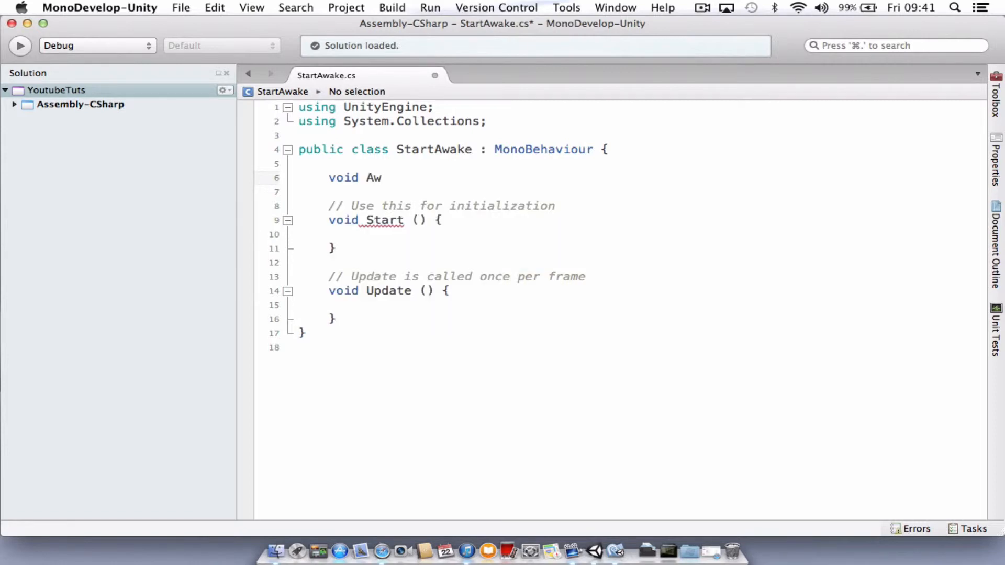
type("ake(")
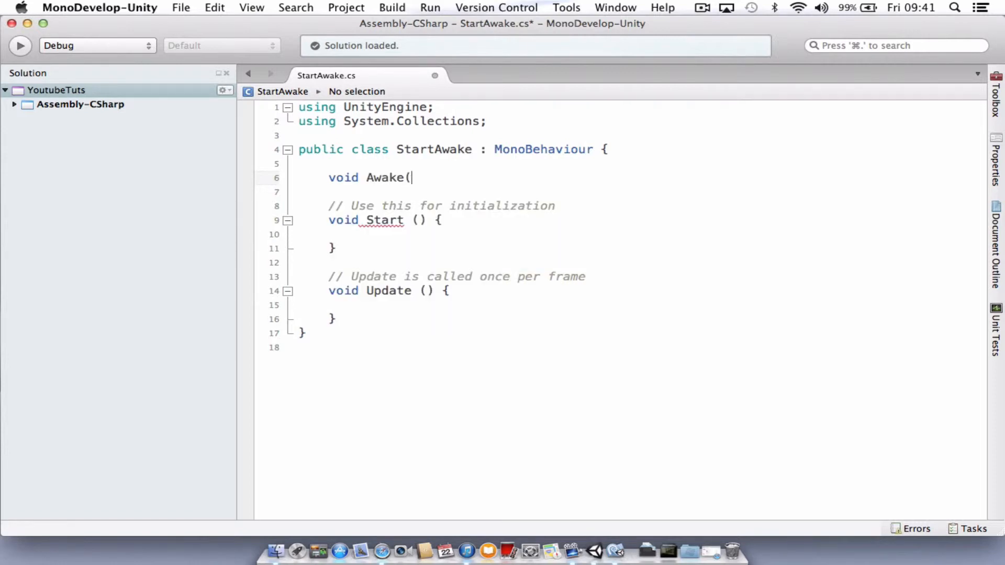
type("){")
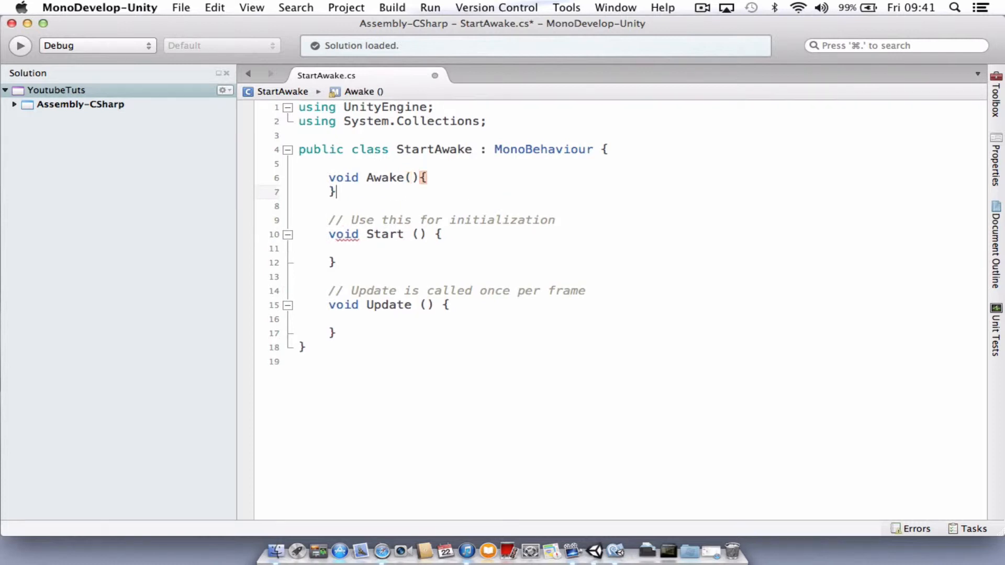
key("Return")
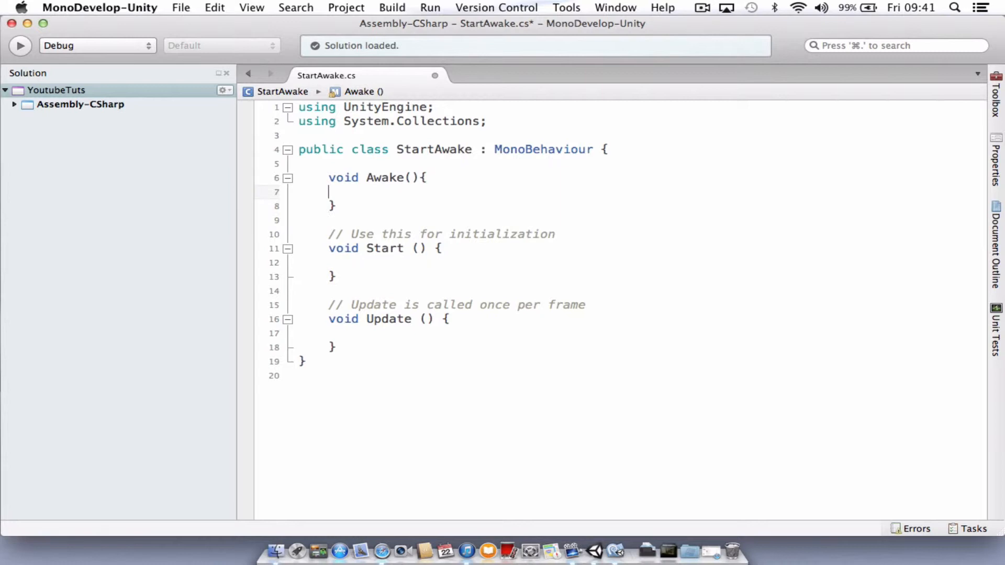
Make Awake() log the message "I'm Awake!" with Debug.Log
type("Debug.Log (")
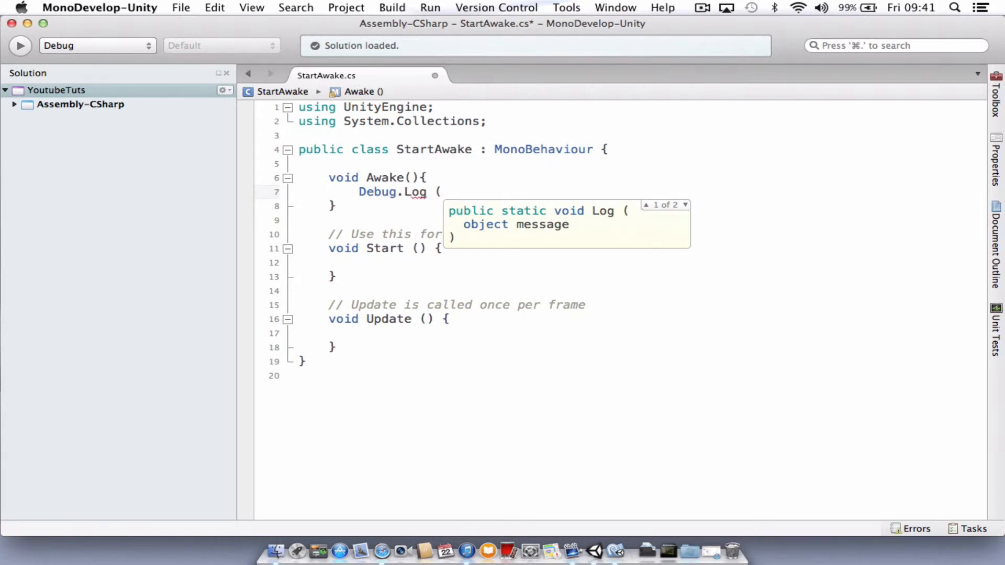
type("\"")
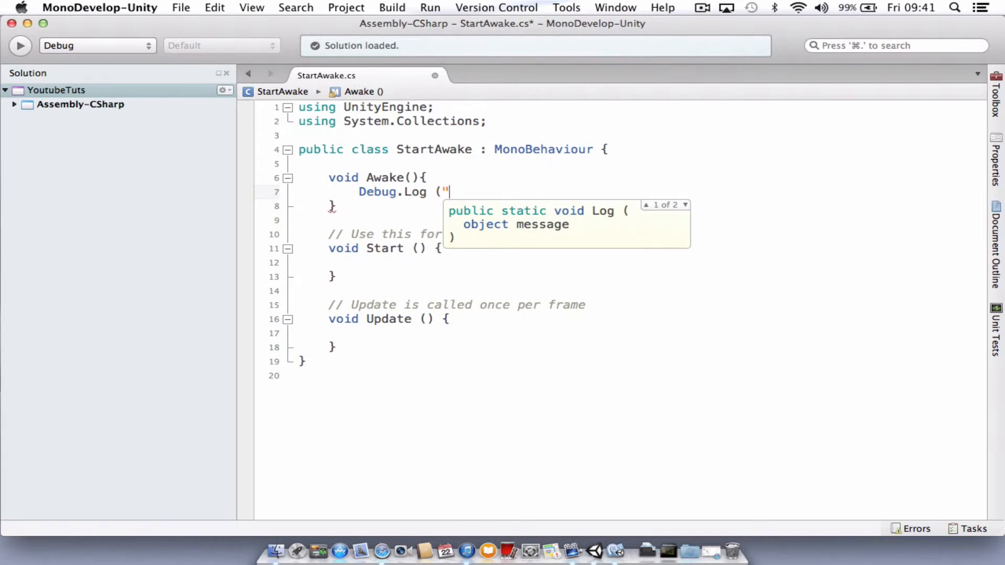
type("I'm")
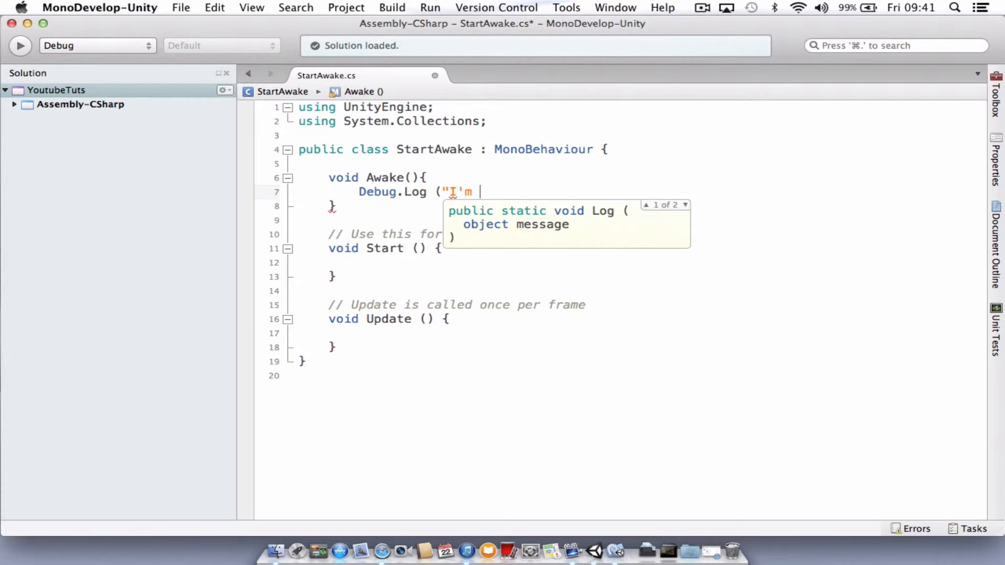
type("Awake!\");")
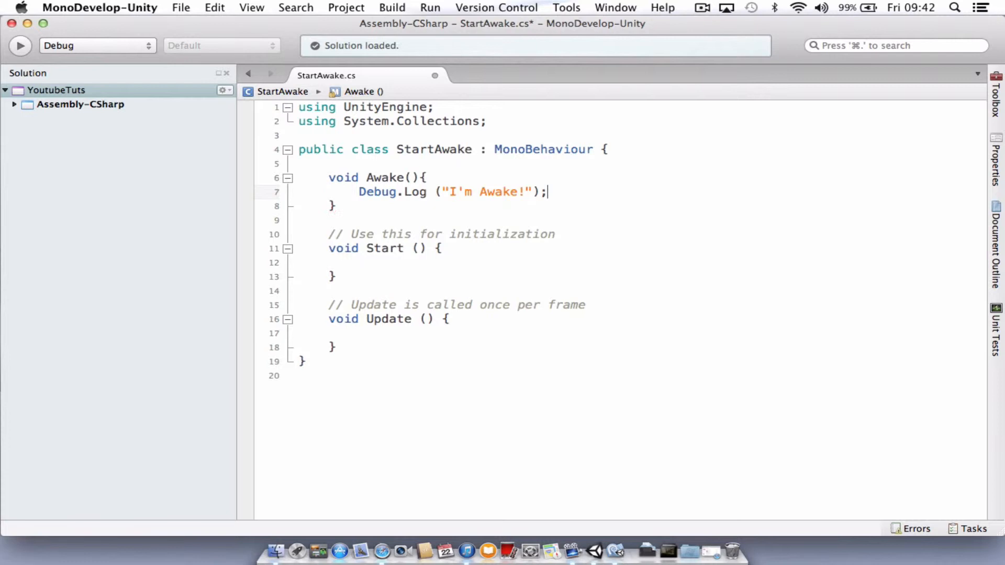
Make Start() log the message "I have started" with Debug.Log
left_click(402, 261)
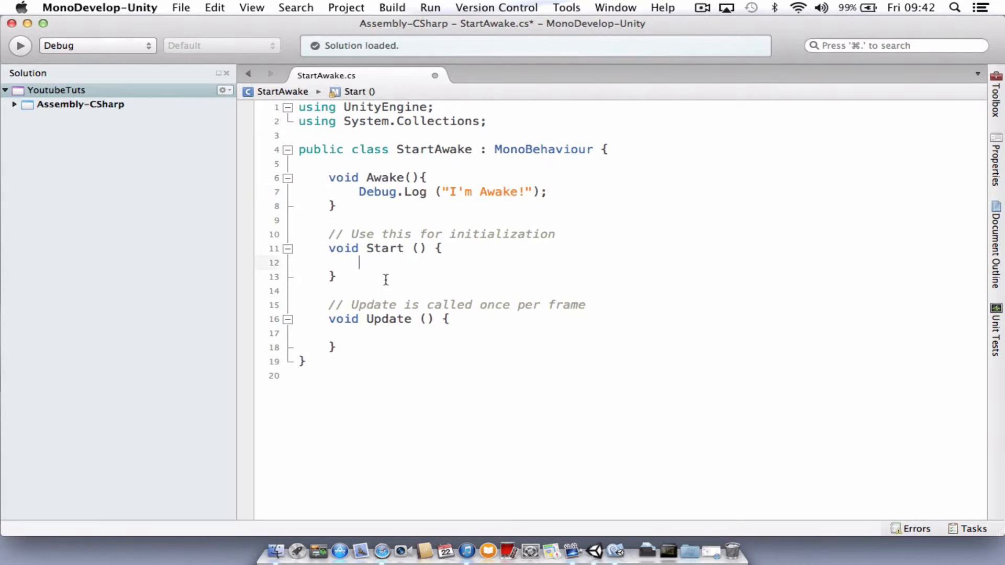
type("Debug")
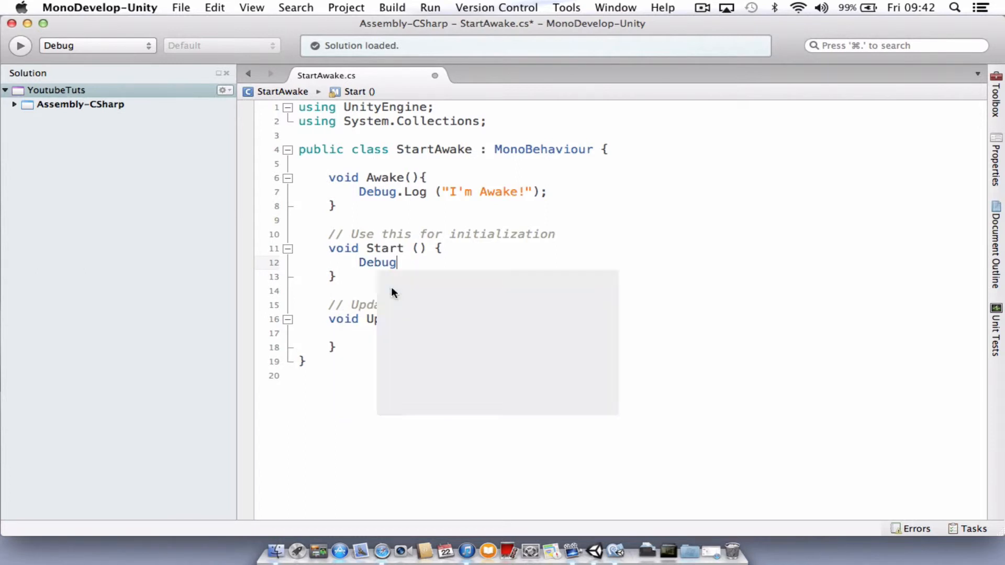
type(".Log(")
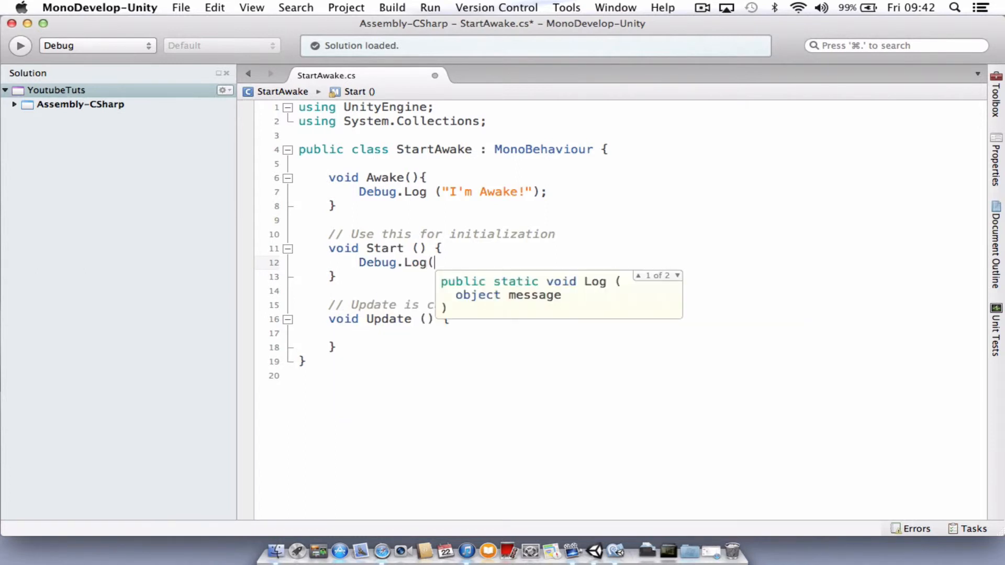
type("\"")
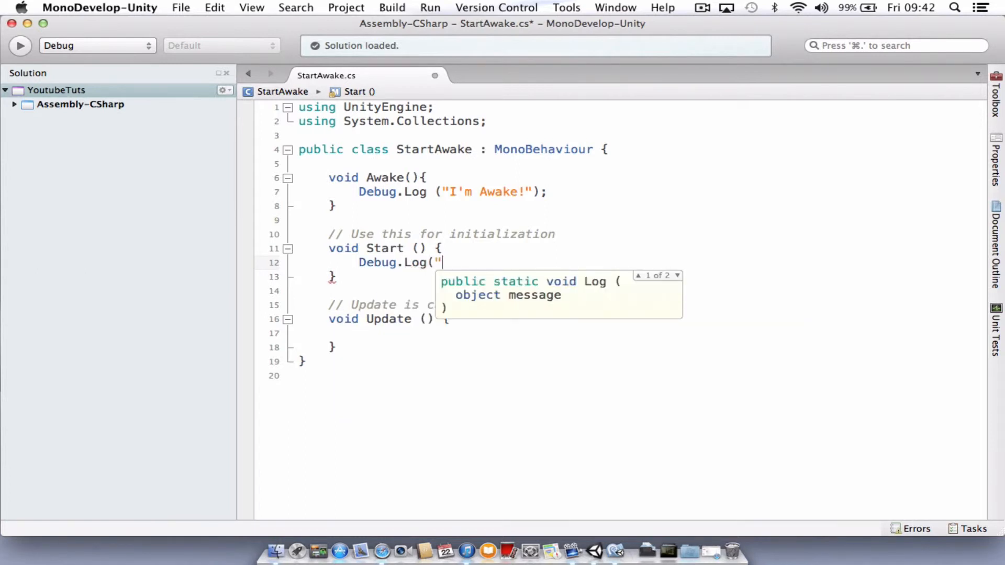
type("I have")
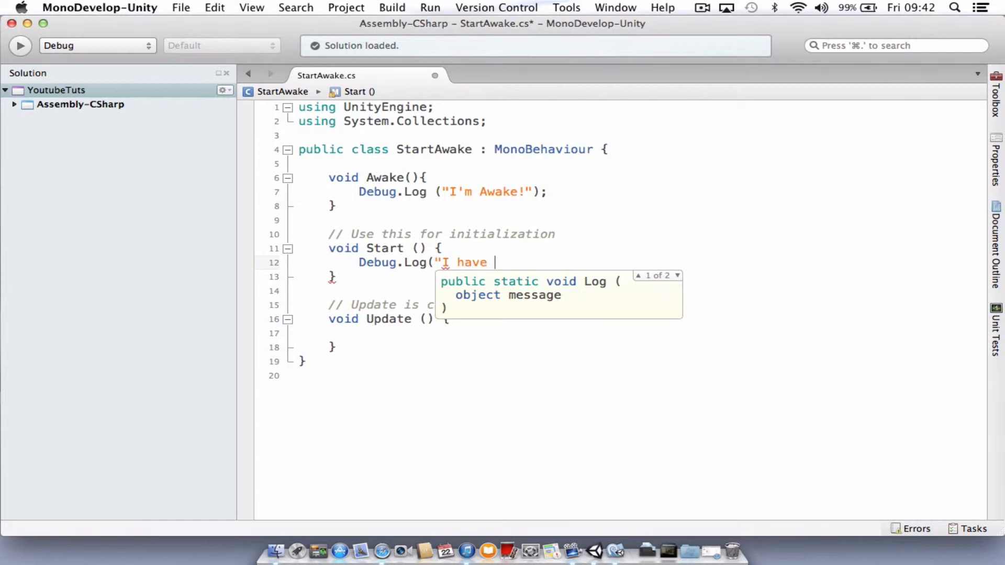
type("started\");")
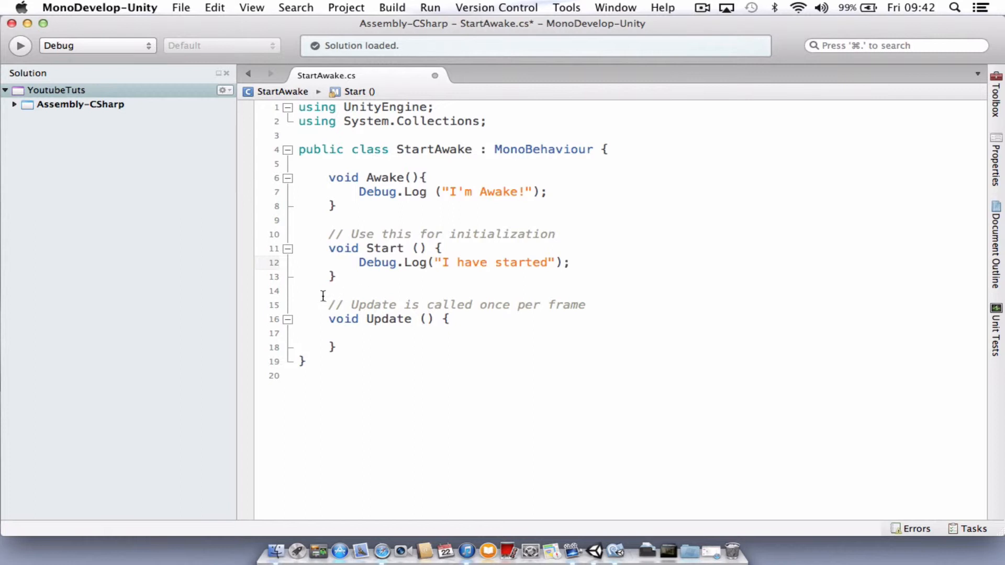
left_click(359, 333)
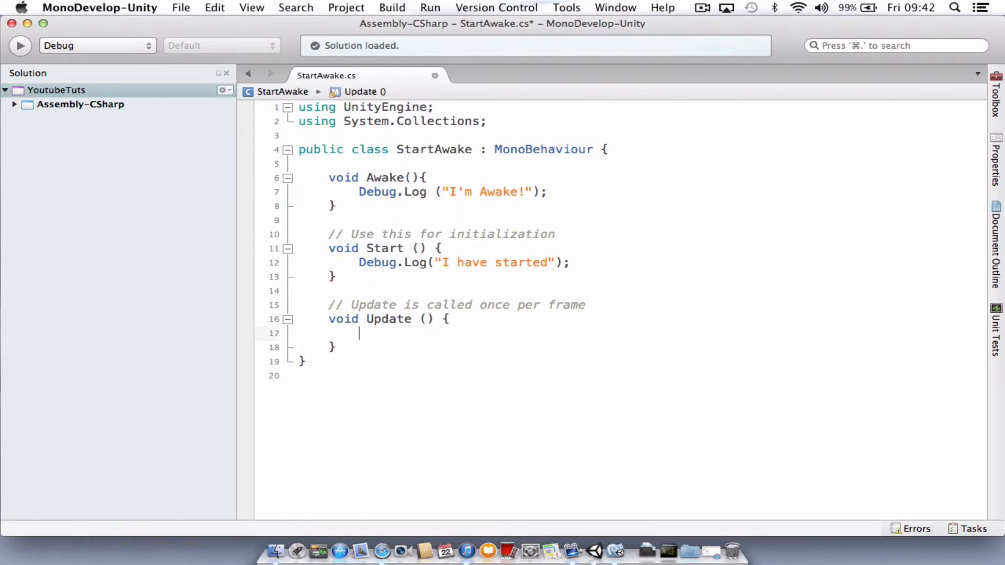
Write Debug.Log("I'm Updating"); inside the Update() method
type("Debug.Log")
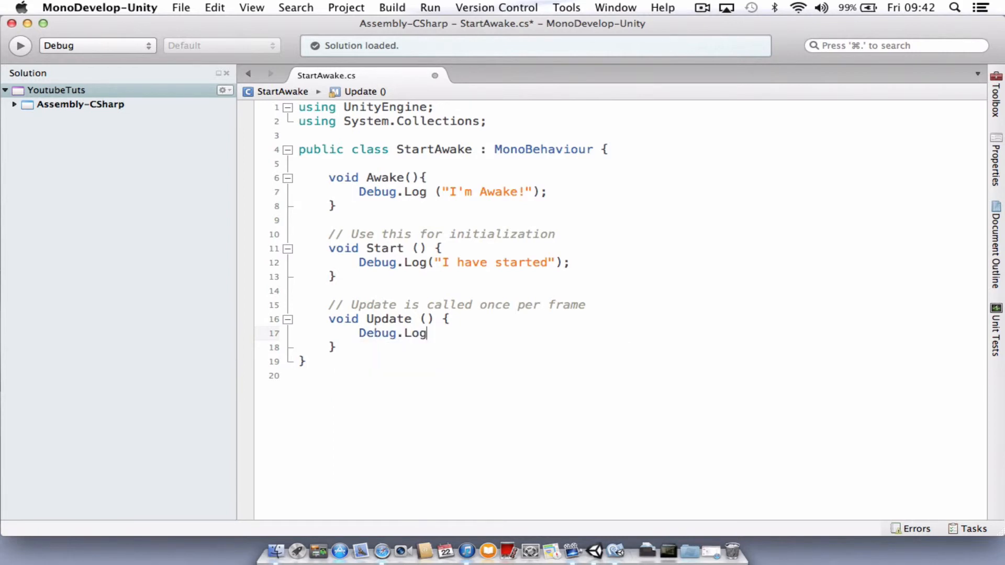
type("(\"")
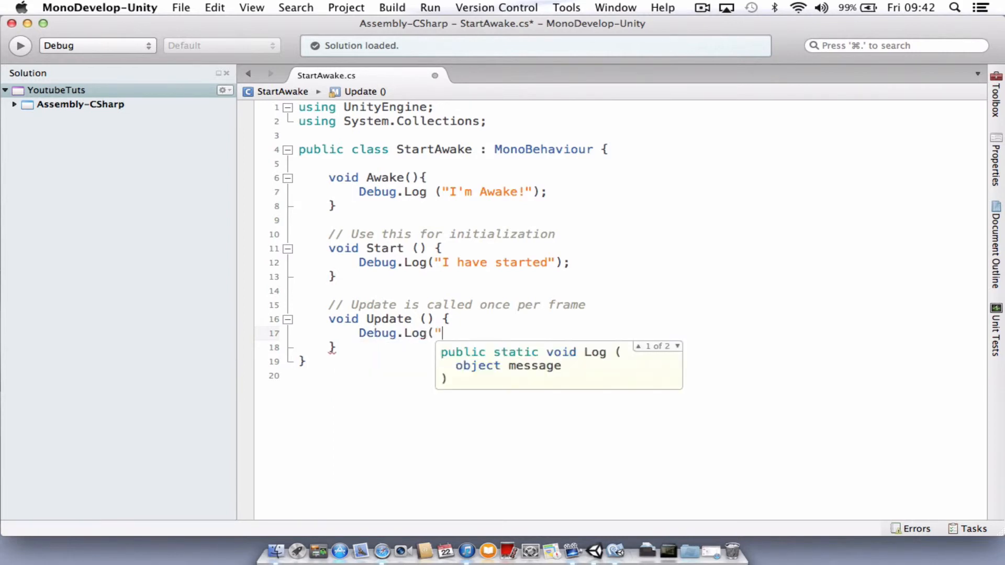
type("I'm")
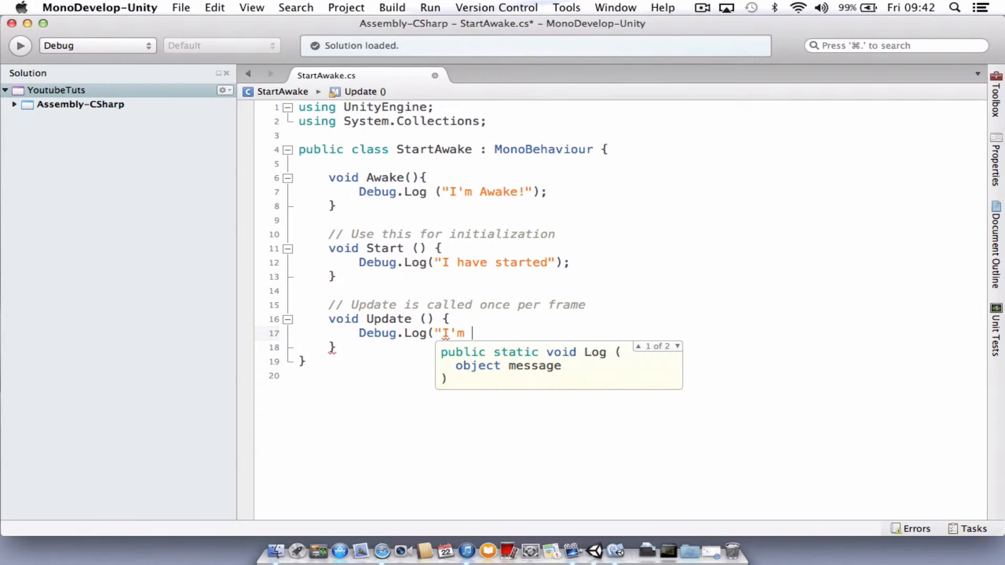
type("Updating")
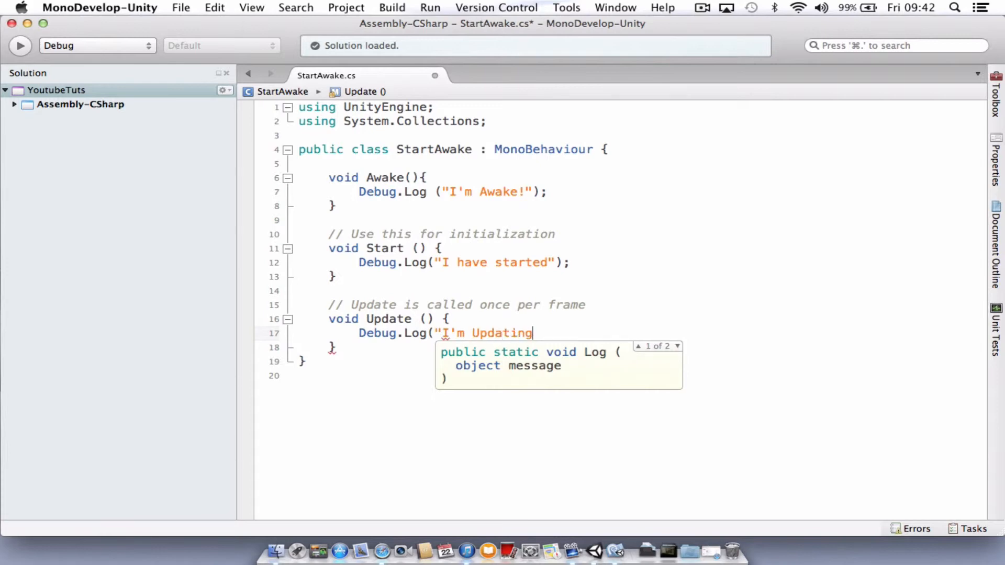
type("\");")
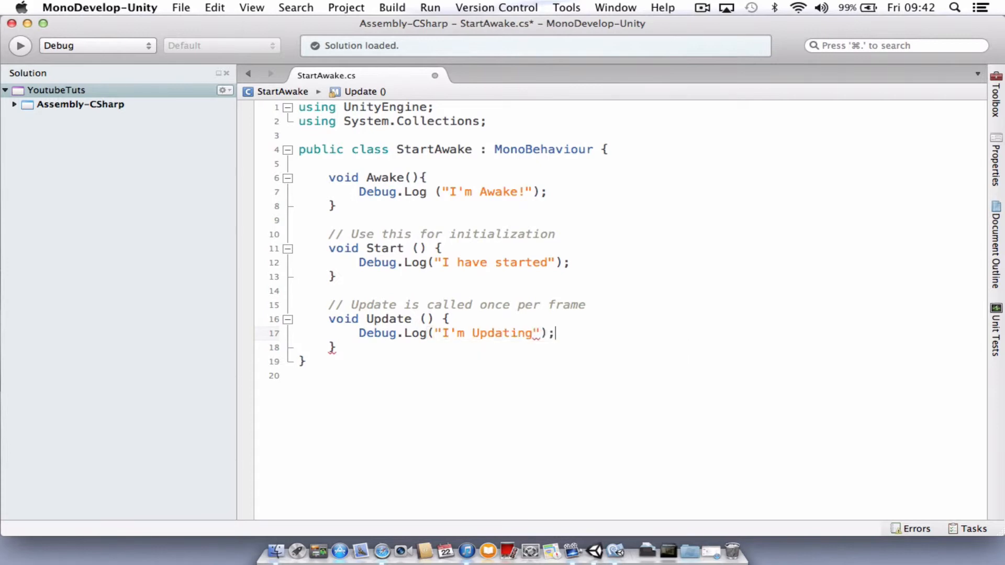
mouse_move(483, 205)
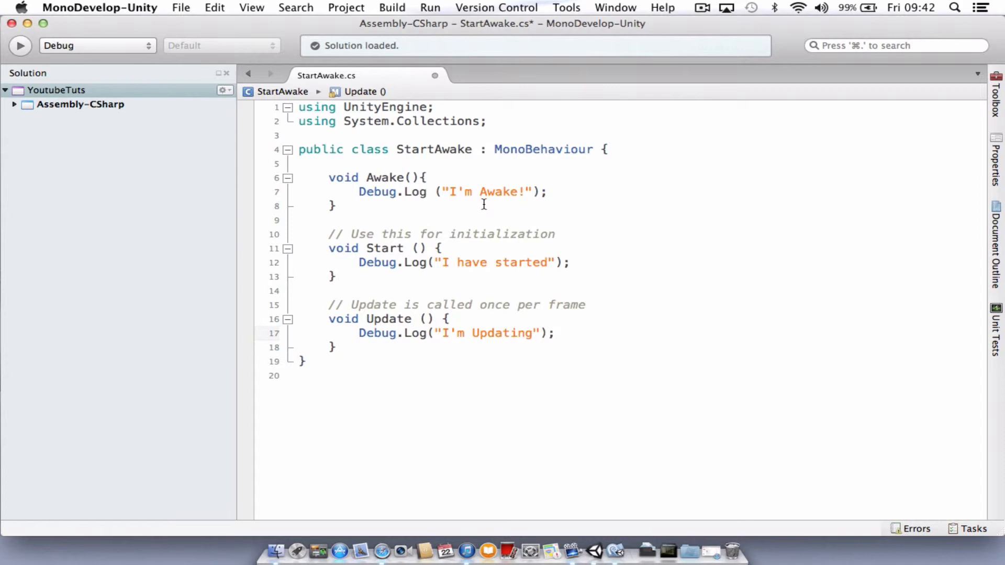
mouse_move(383, 212)
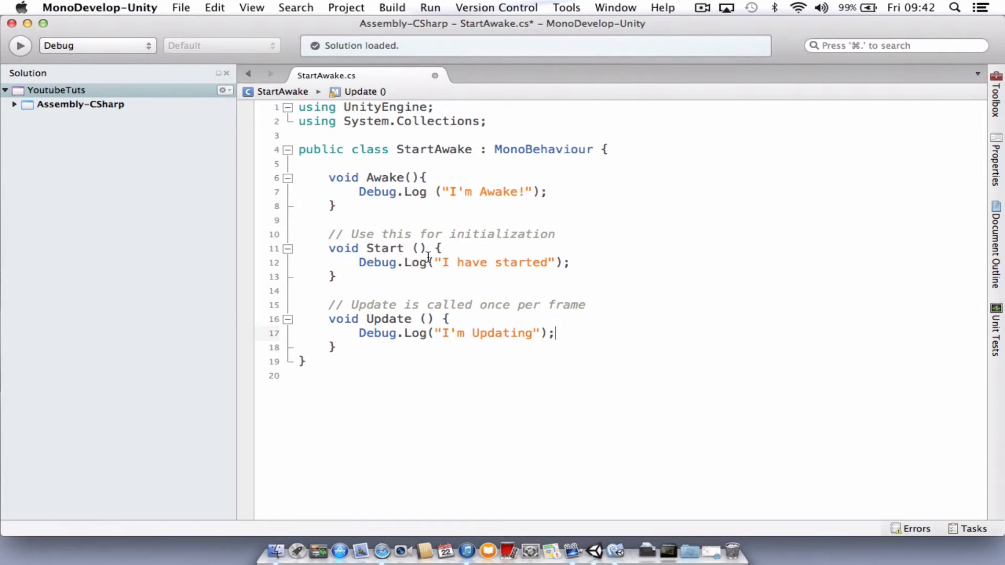
mouse_move(397, 262)
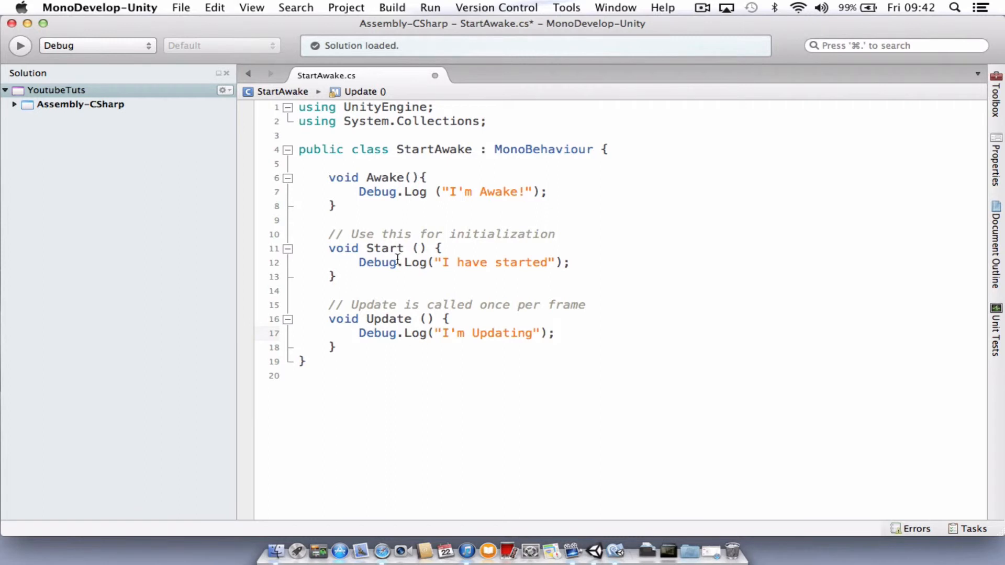
mouse_move(476, 246)
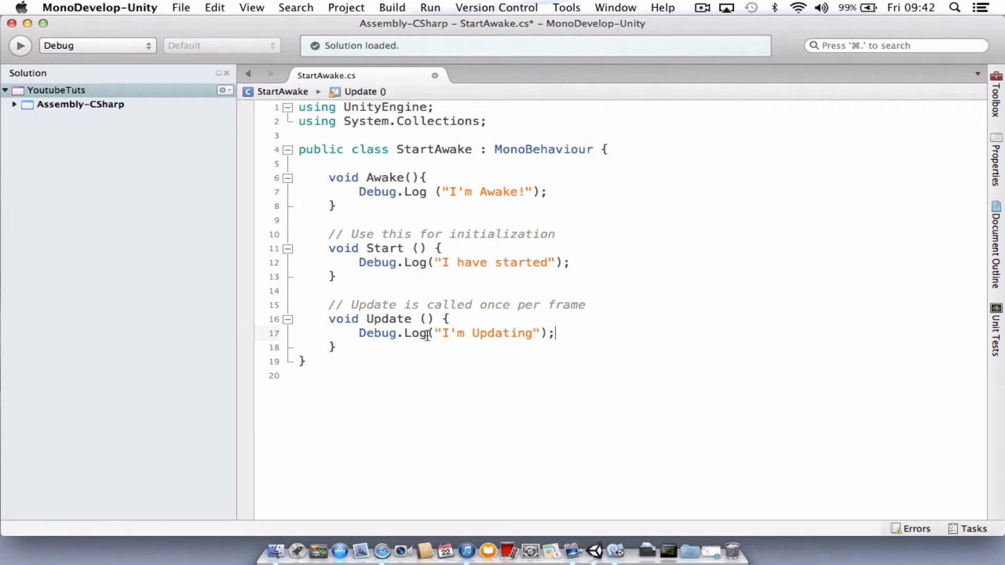
mouse_move(399, 348)
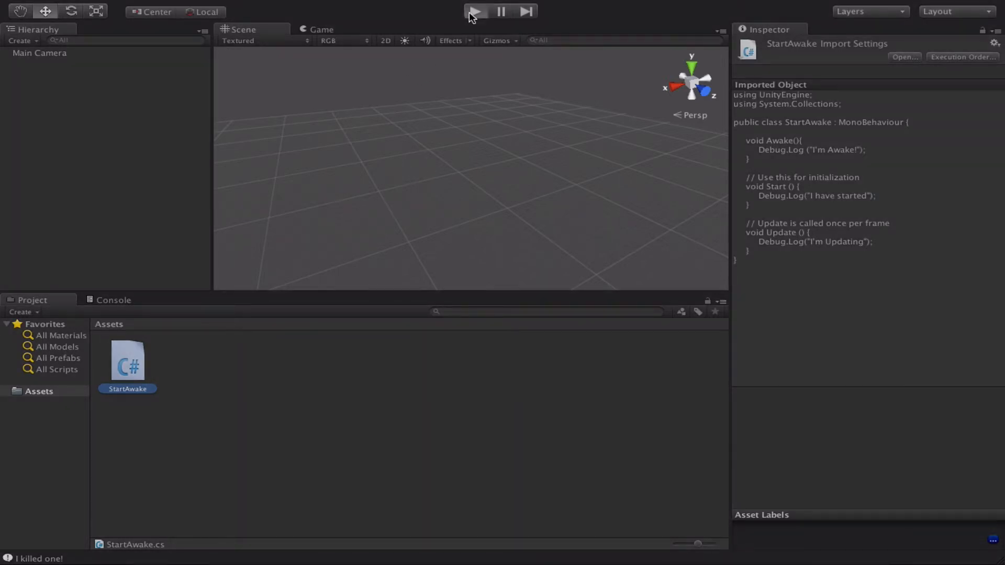
Enter play mode so StartAwake's log messages appear in the Console
left_click(473, 11)
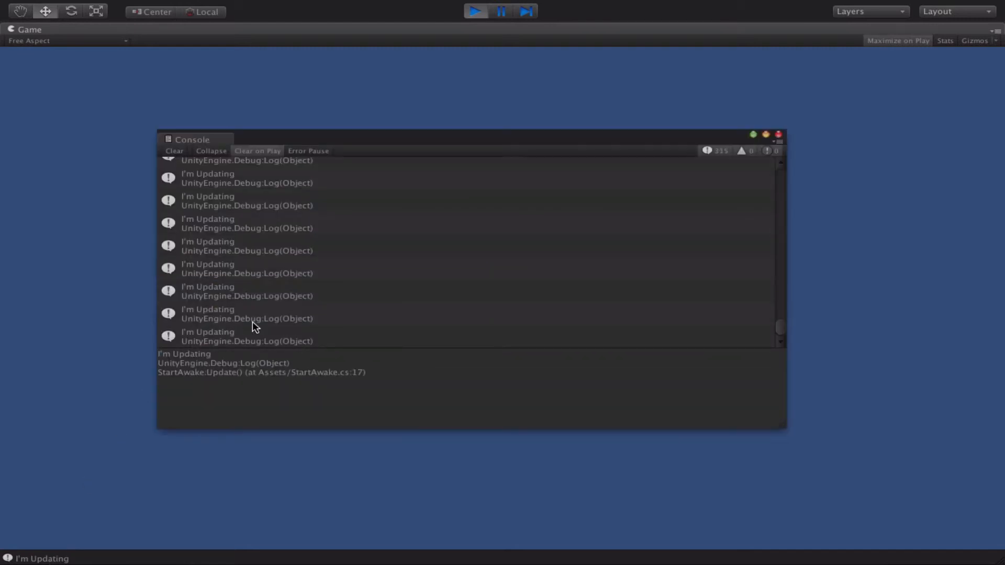
mouse_move(287, 303)
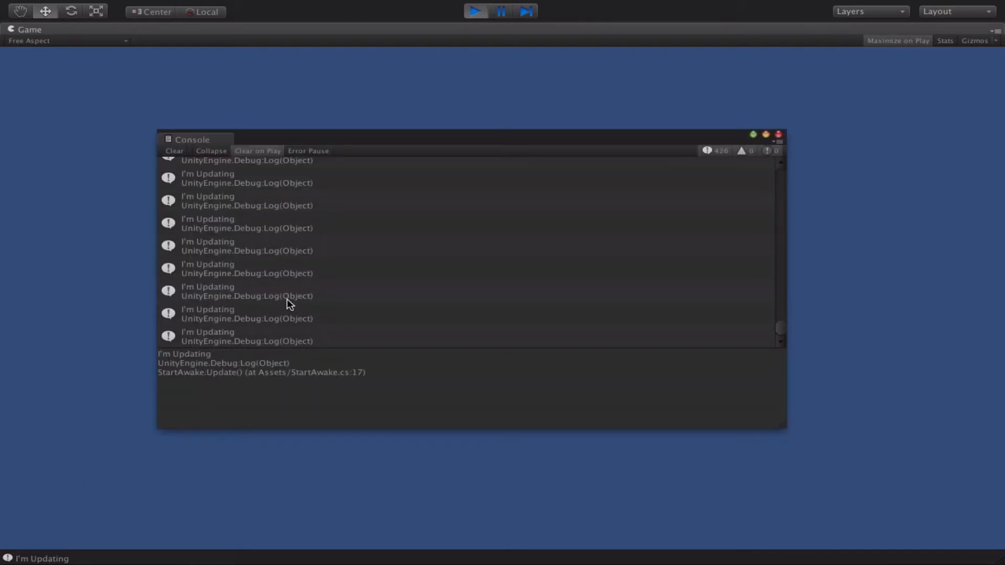
mouse_move(249, 329)
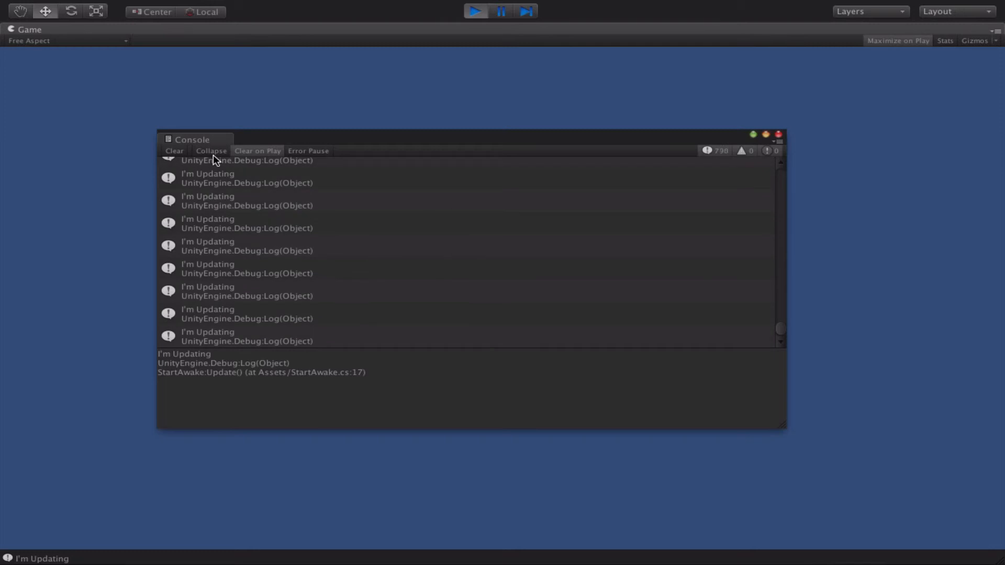
Enable Collapse in the Console so duplicate log entries merge with counts
left_click(211, 151)
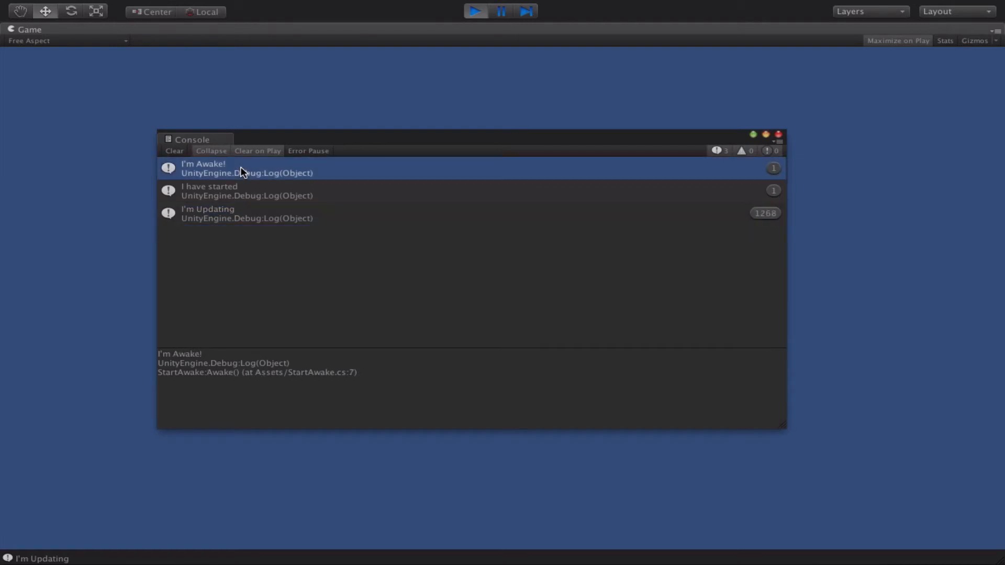
mouse_move(466, 172)
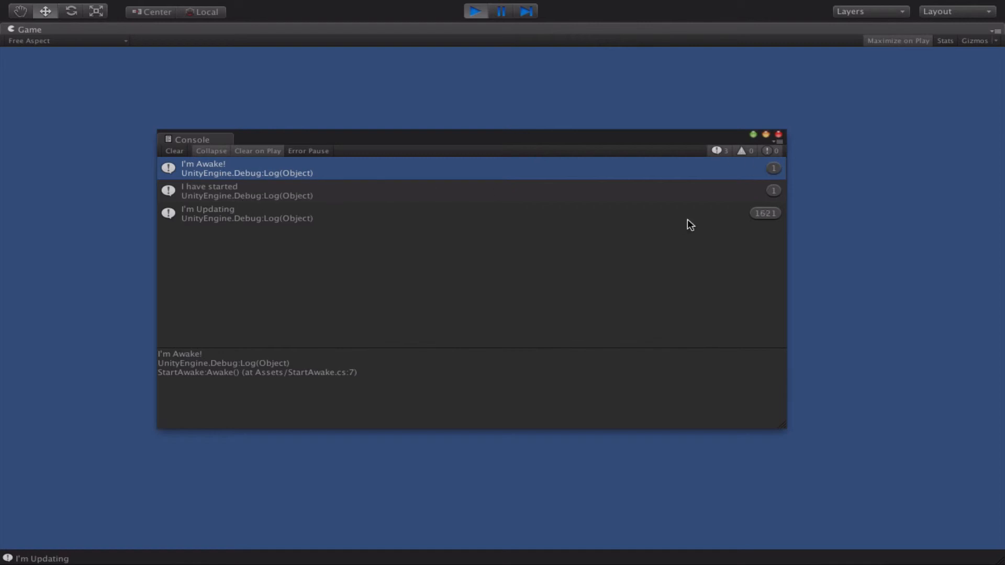
mouse_move(215, 223)
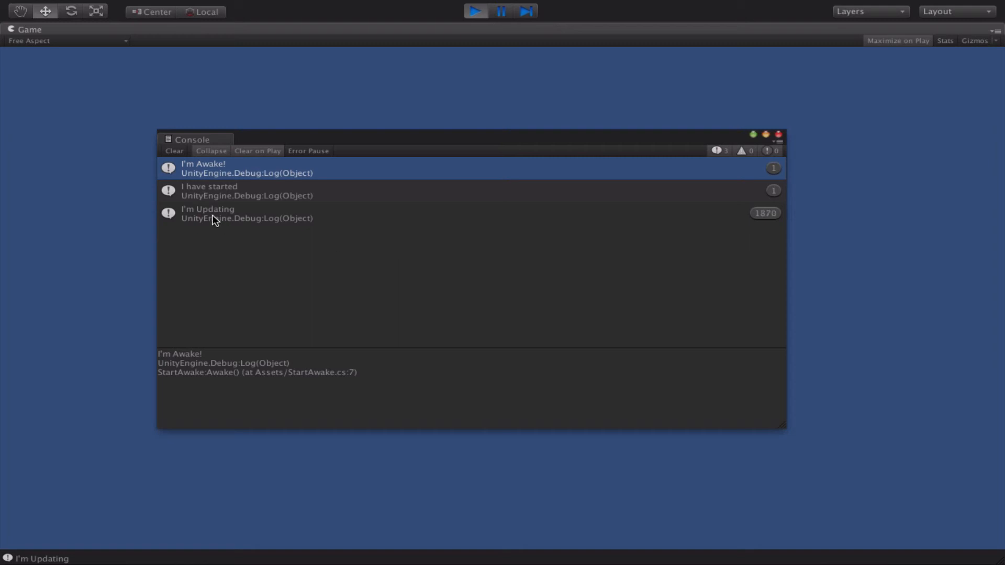
mouse_move(769, 257)
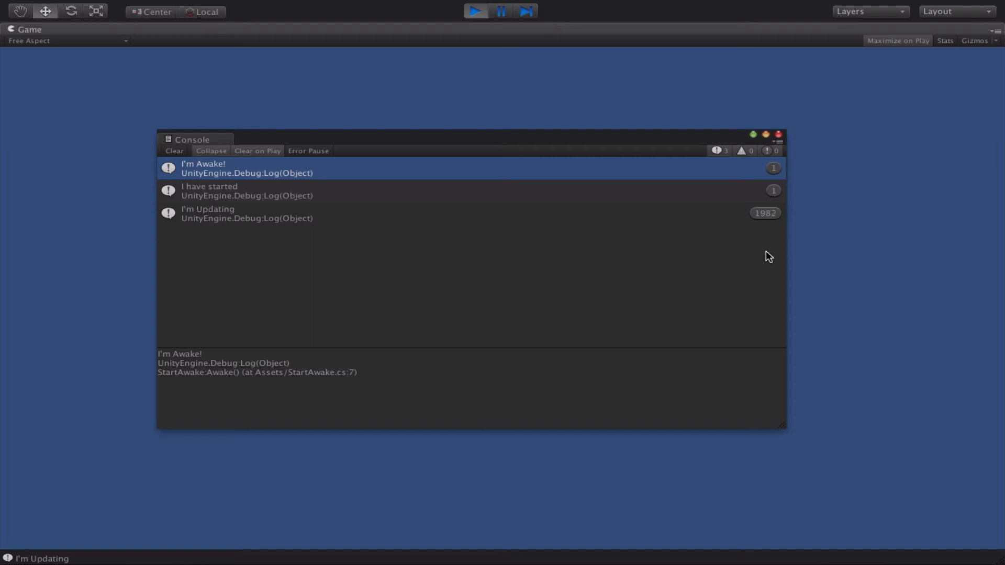
mouse_move(529, 219)
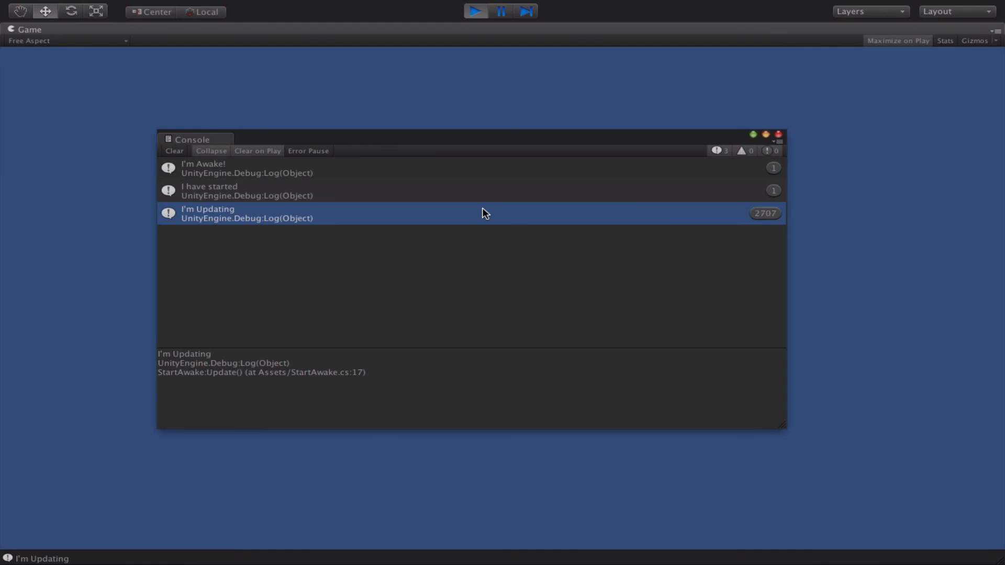
mouse_move(279, 197)
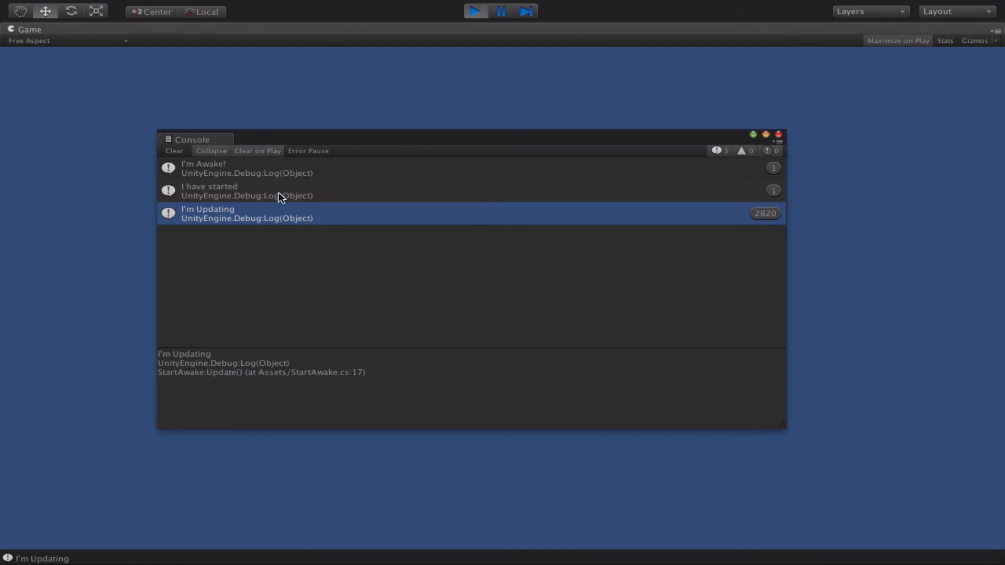
mouse_move(327, 242)
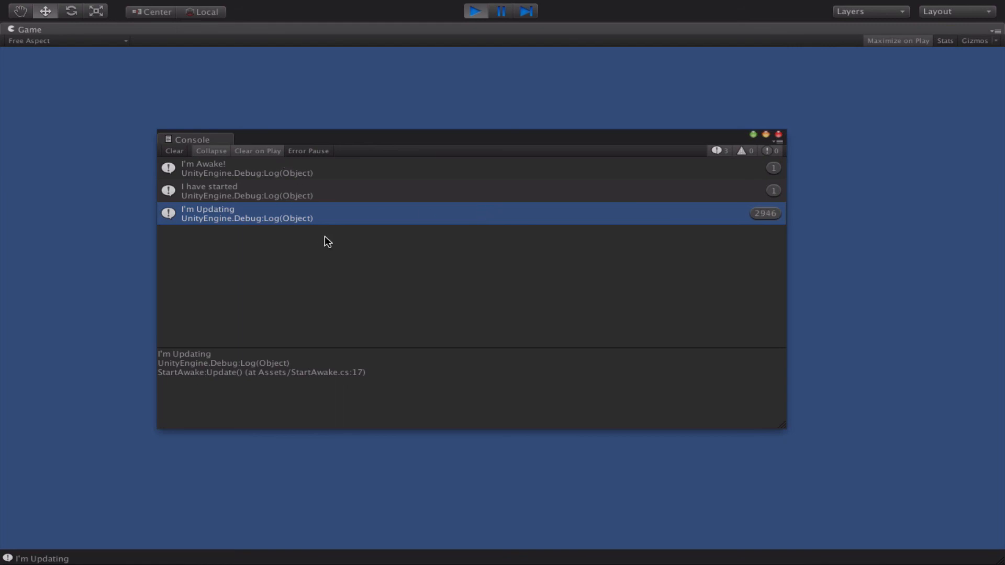